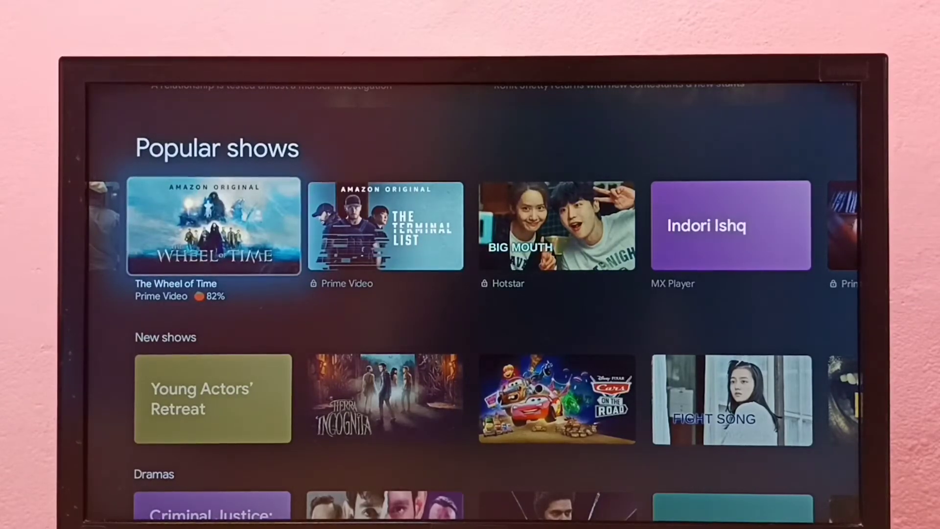
Bring up the account and notifications panel over the Library page
scroll(up, 3)
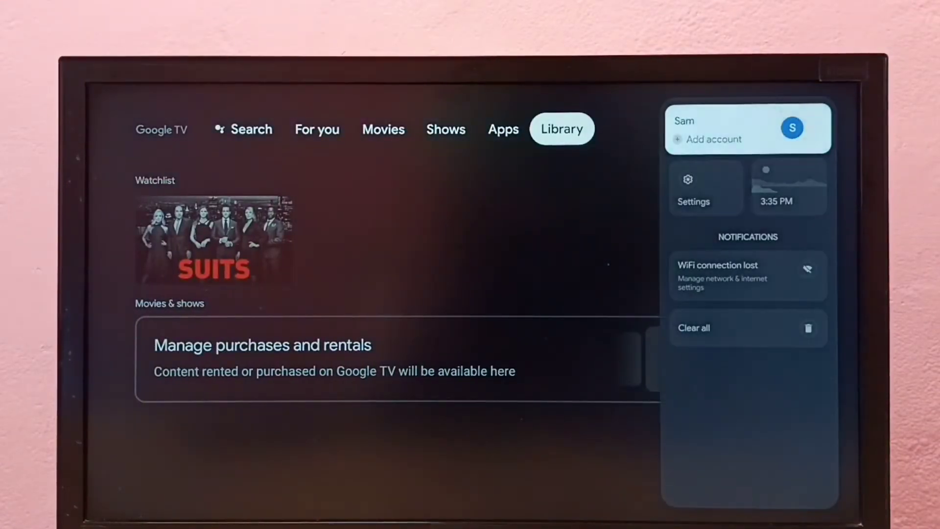
Go into Settings > Apps and move down to Security & Restrictions
click(687, 188)
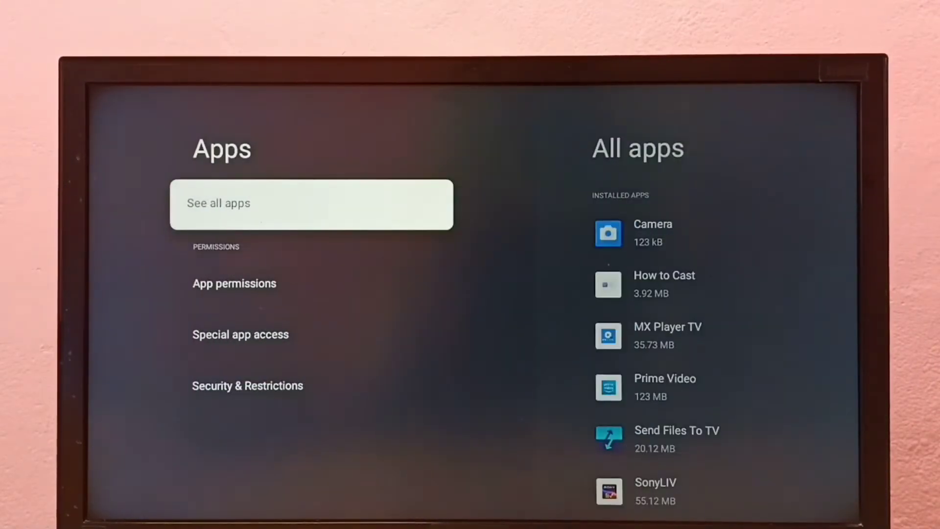
click(247, 385)
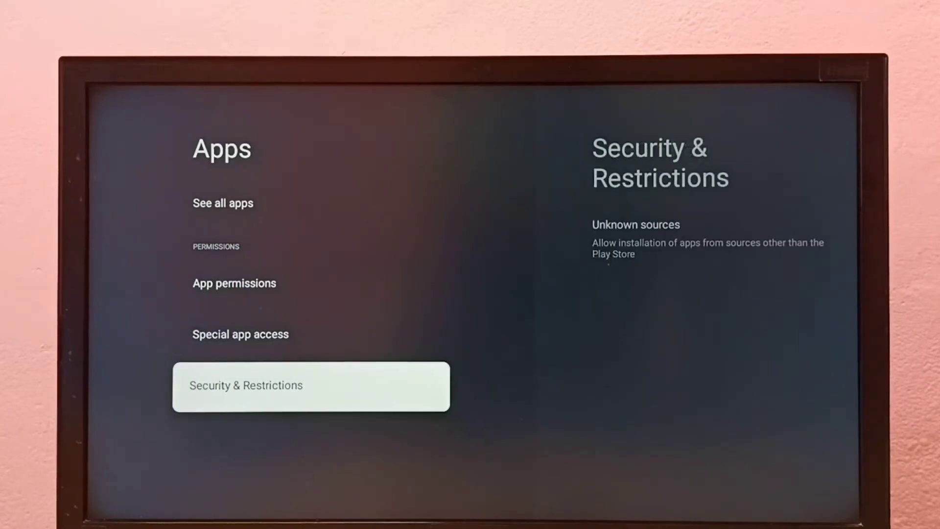
Enter Unknown sources to show the Install unknown apps list, all apps not allowed
click(311, 386)
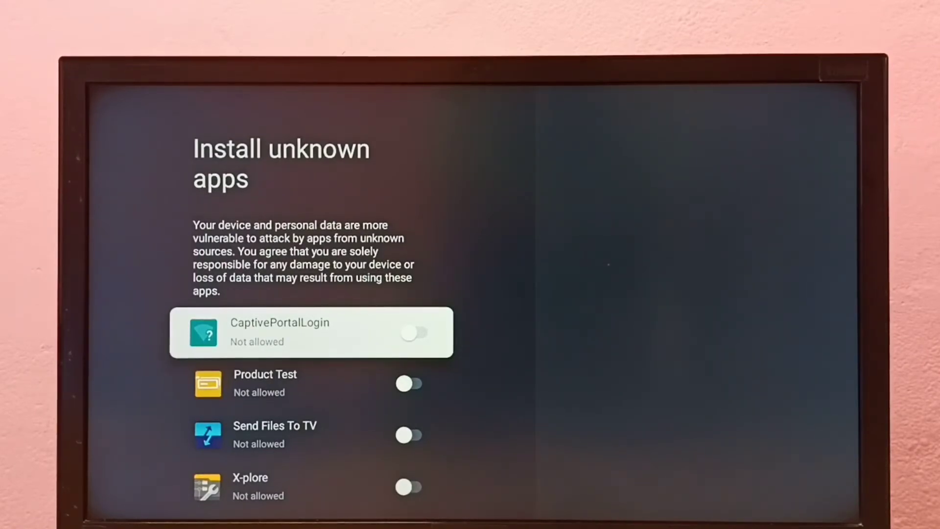
scroll(down, 3)
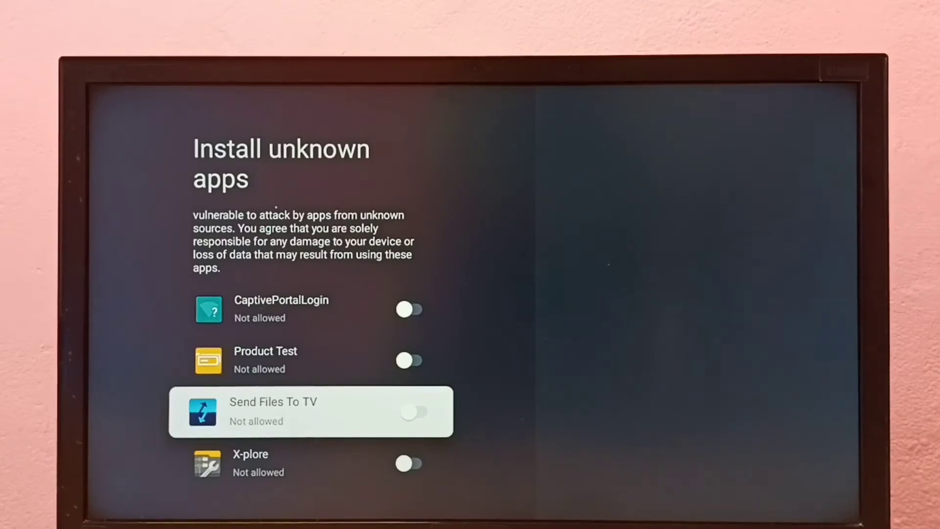
Switch Send Files To TV to Allowed for installing unknown apps
click(413, 412)
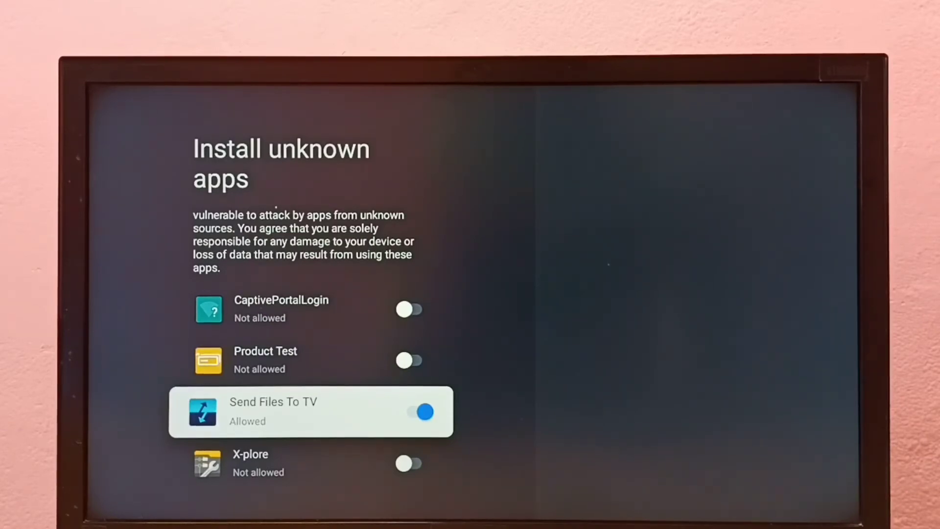
scroll(down, 3)
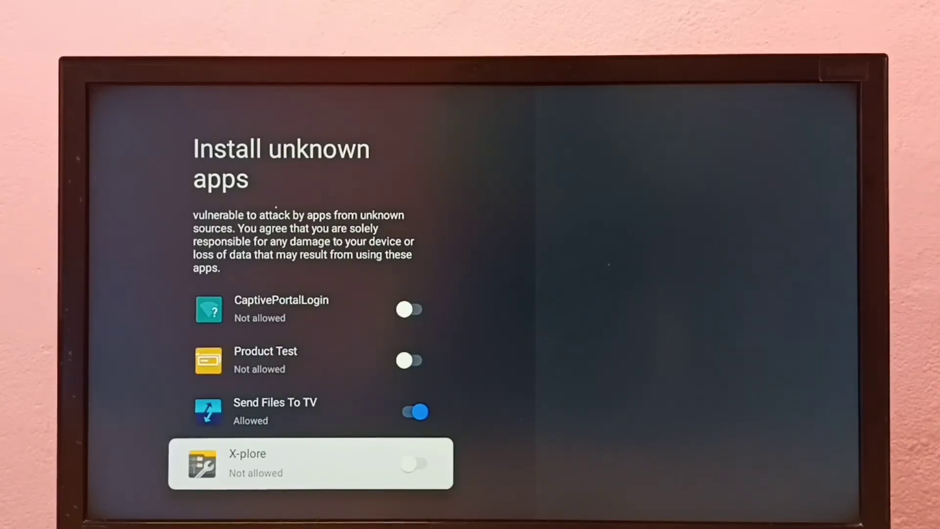
Switch X-plore to Allowed for installing unknown apps as well
click(415, 463)
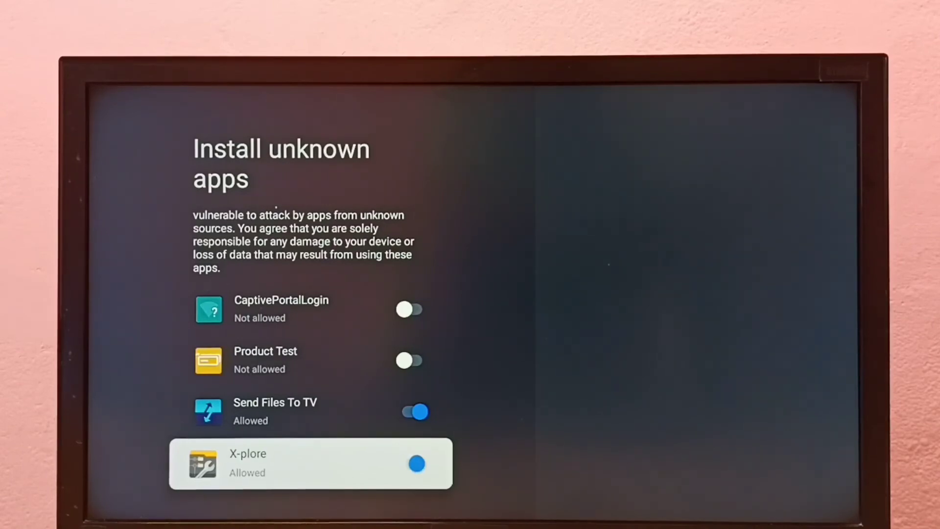